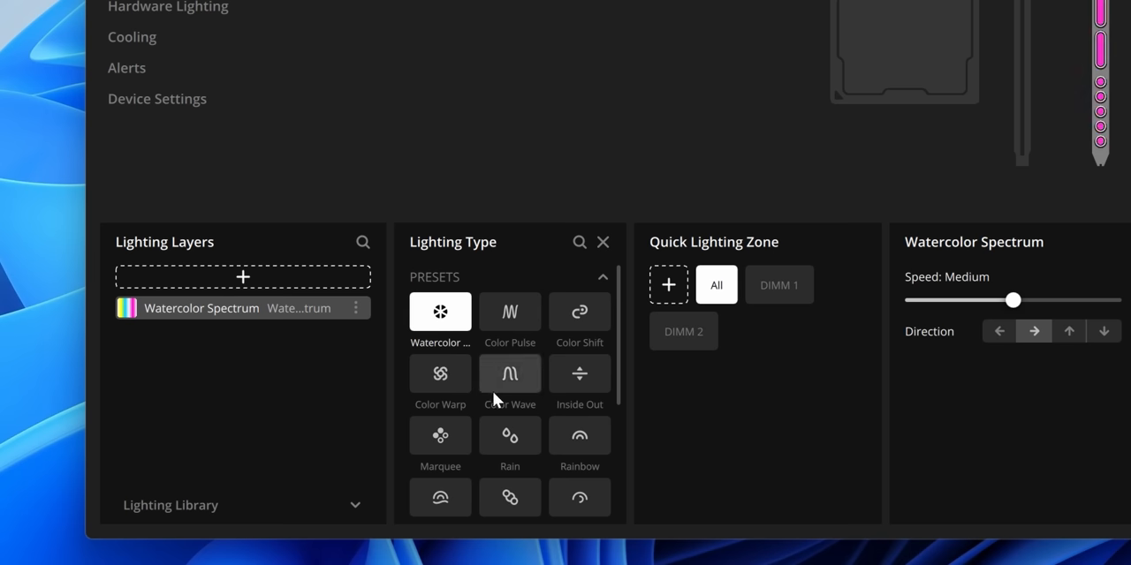
pyautogui.scroll(-3)
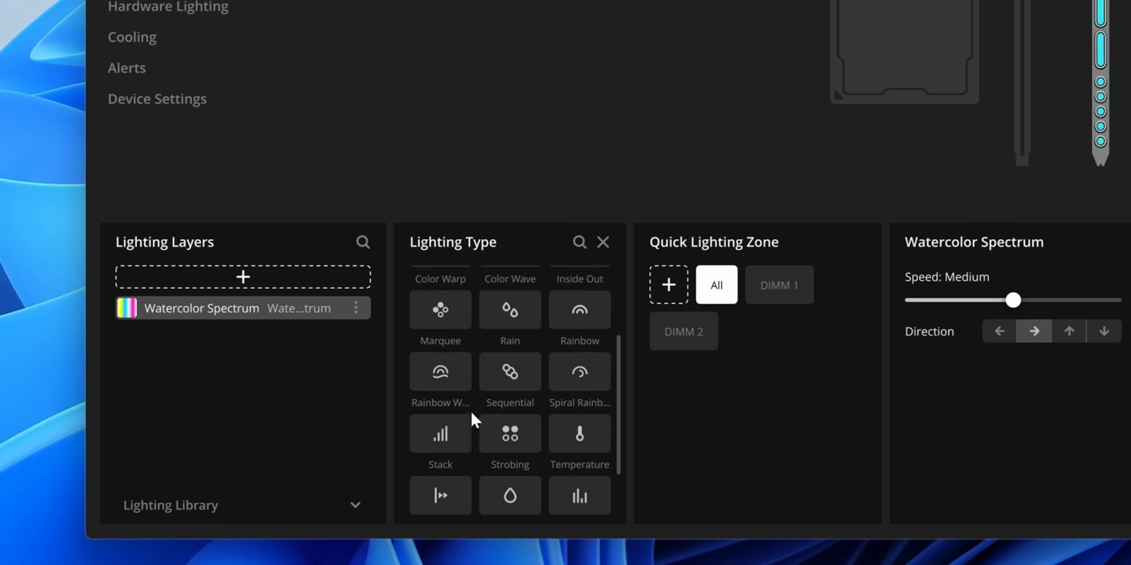